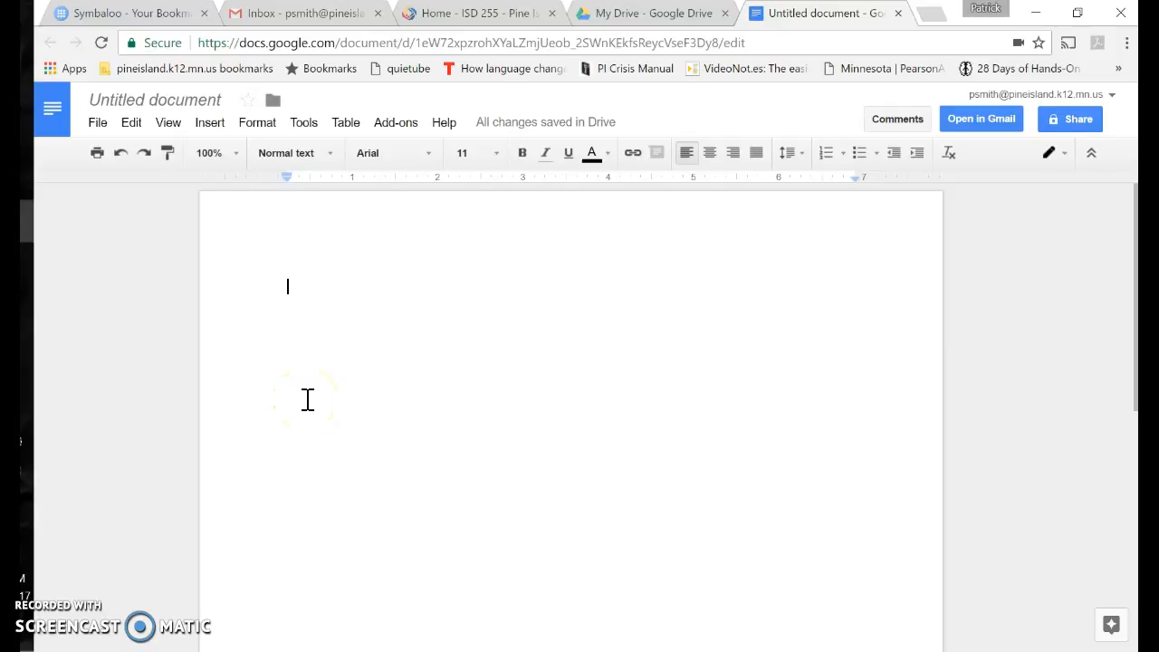
# Turn on Voice typing from the Tools menu
pyautogui.click(304, 122)
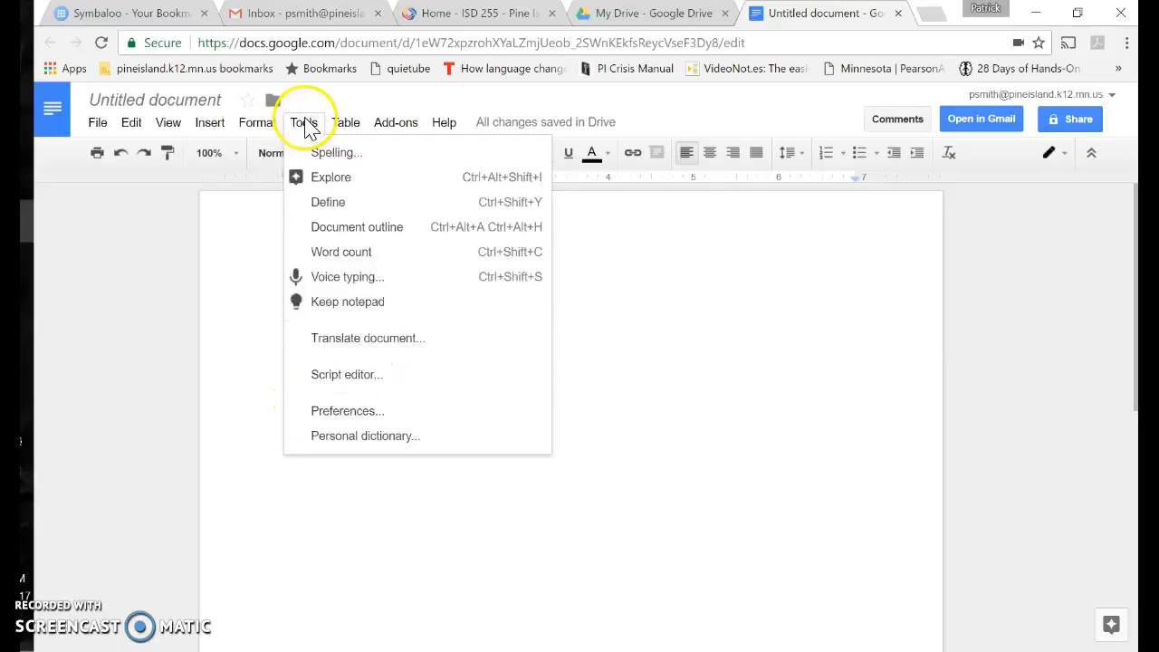
pyautogui.click(347, 277)
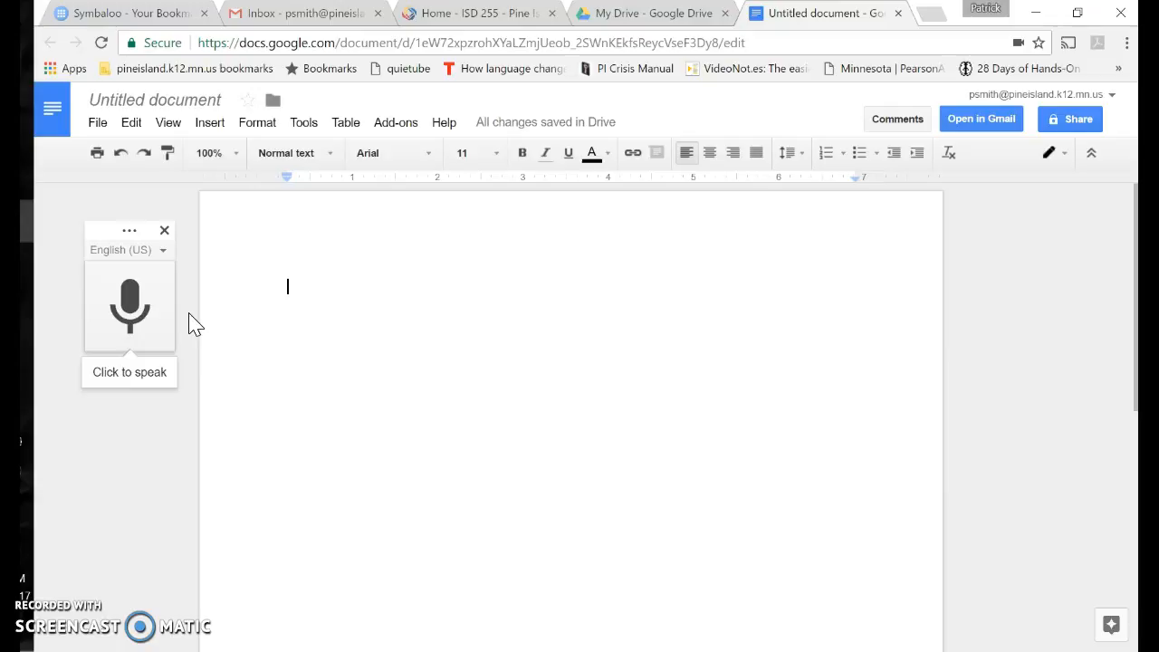
# Dictate two sentences starting "This is an example voice typing in Google Docs.", then stop the microphone
pyautogui.click(128, 306)
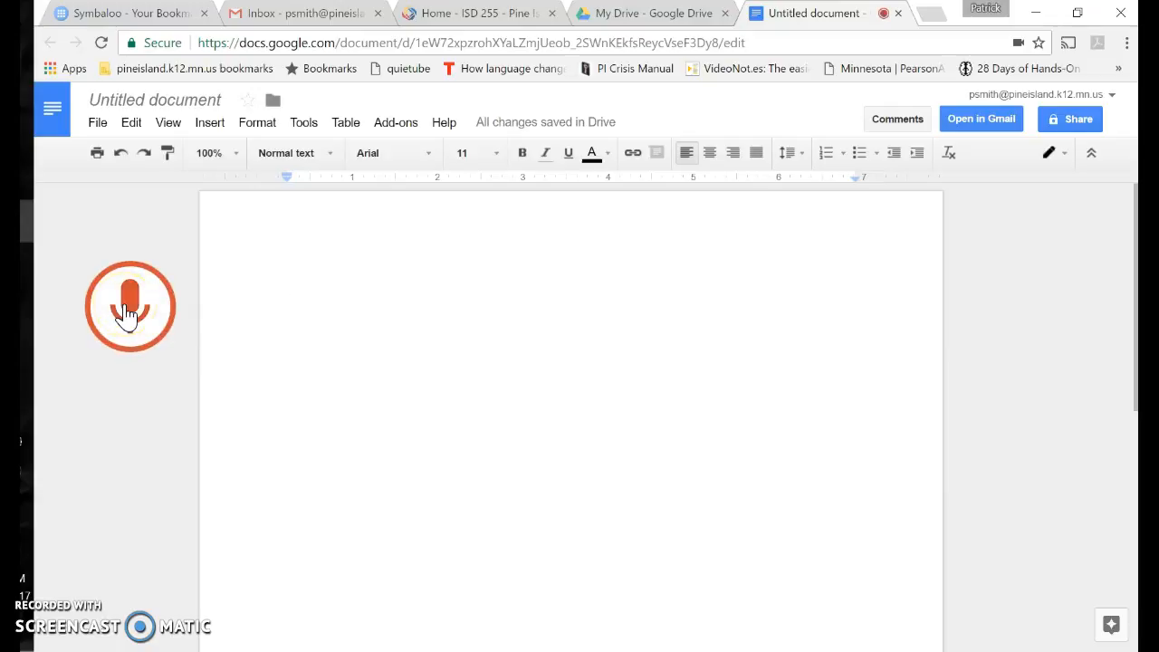
pyautogui.click(130, 306)
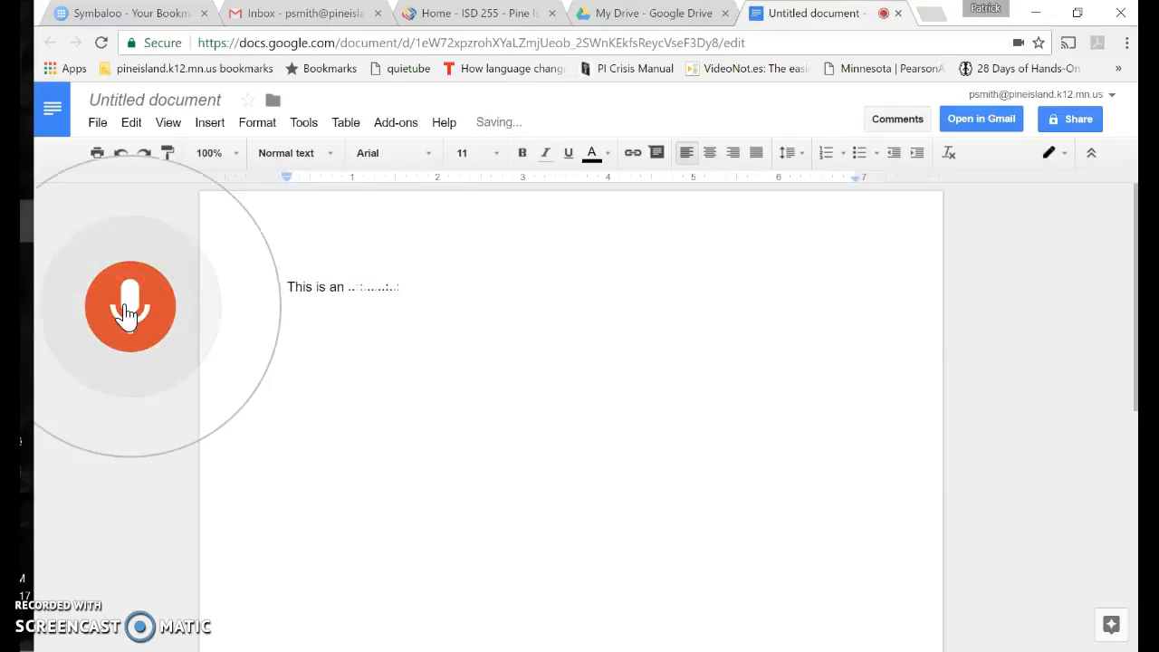
pyautogui.write('example of voice typing')
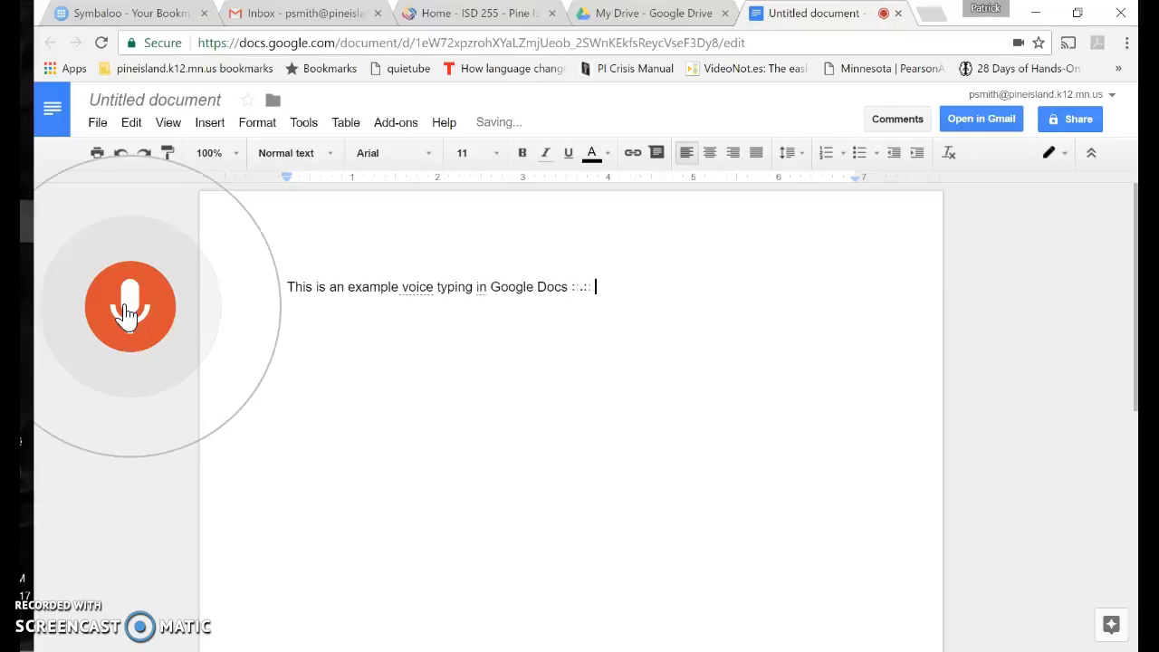
pyautogui.write('.:...')
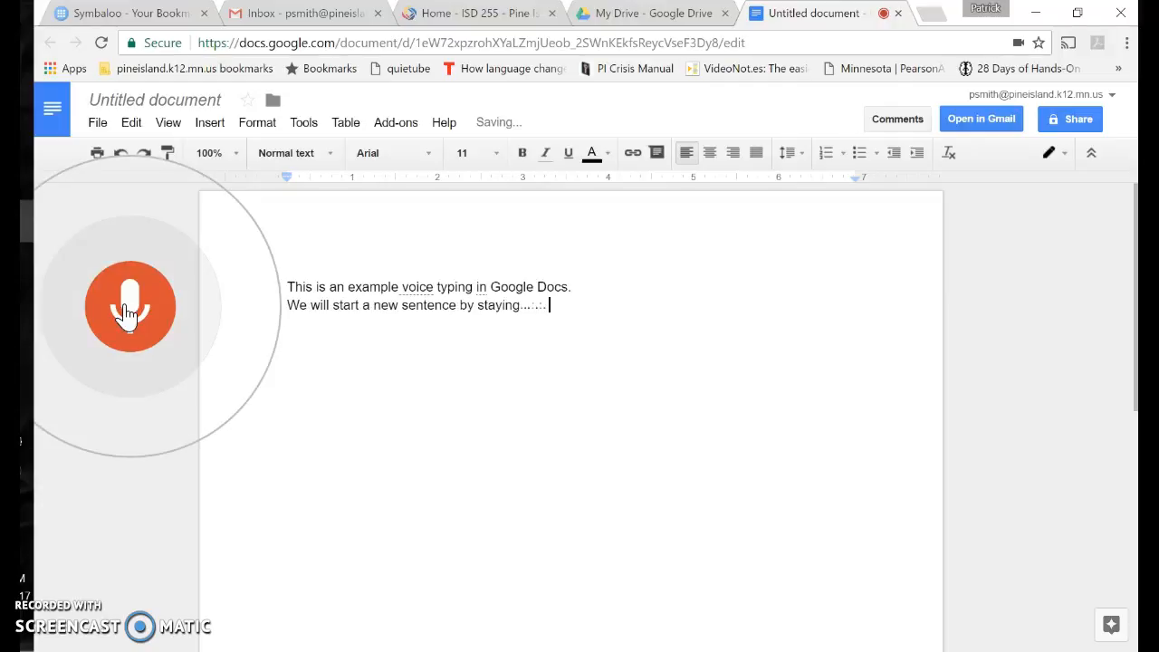
pyautogui.write('new line!')
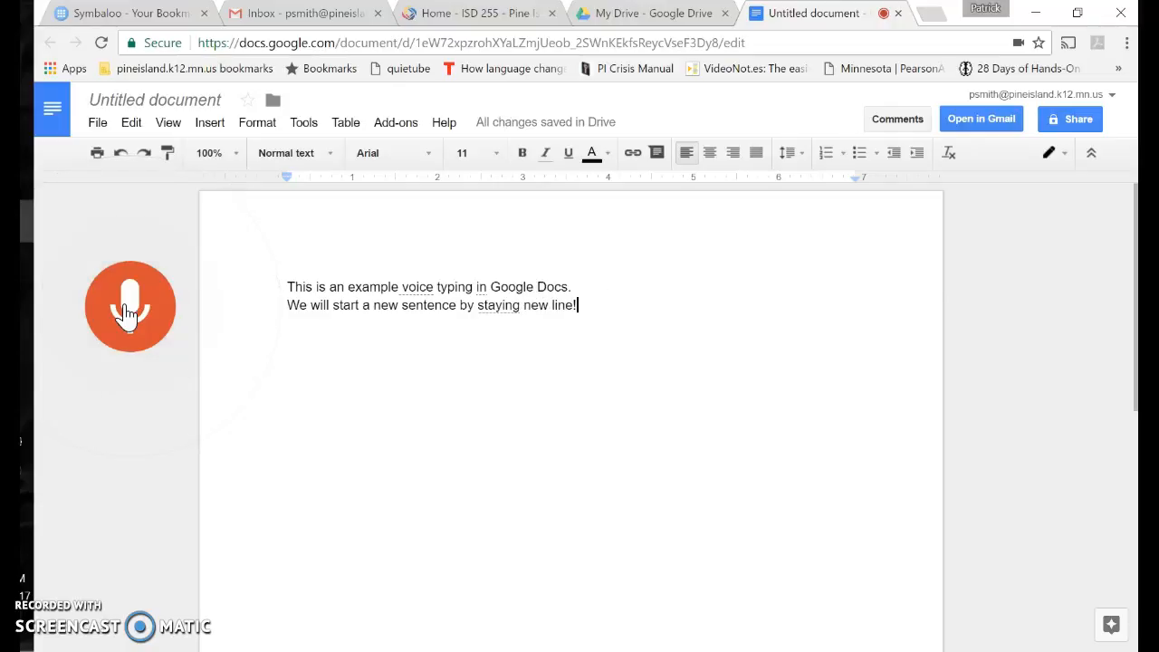
pyautogui.click(131, 306)
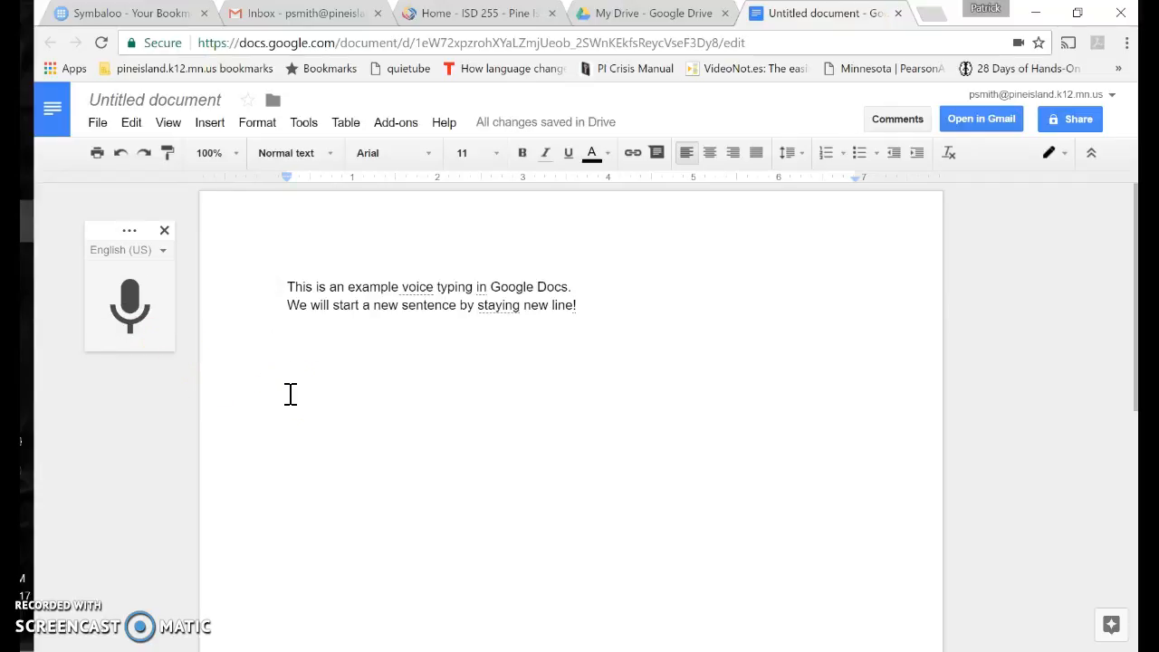
pyautogui.moveTo(104, 644)
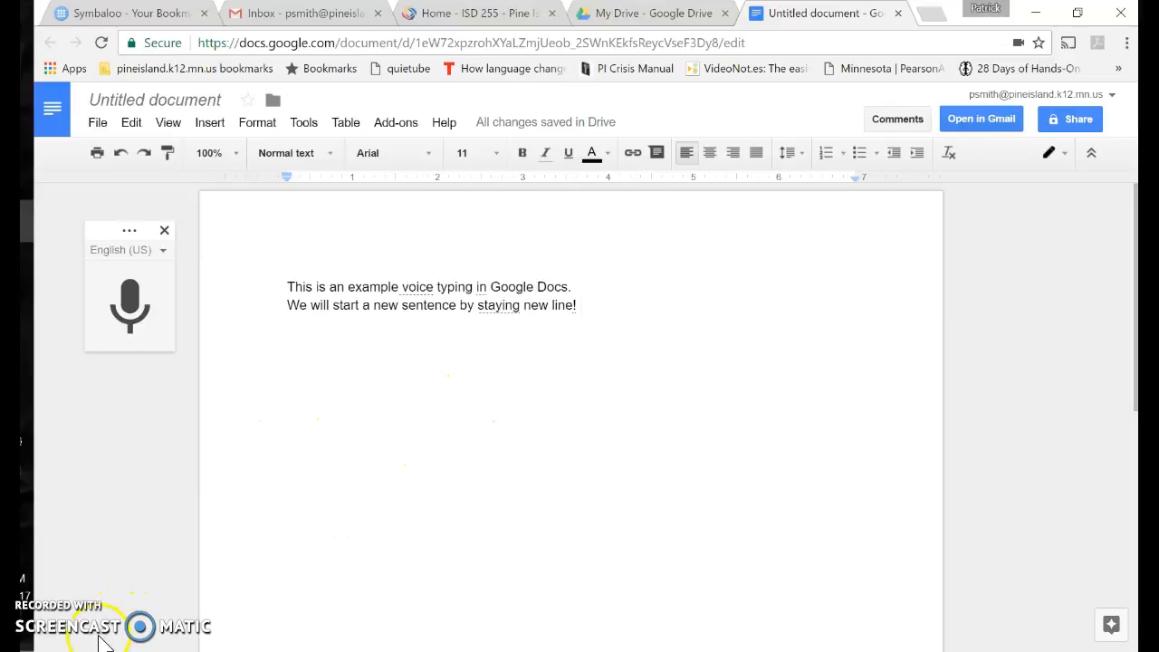